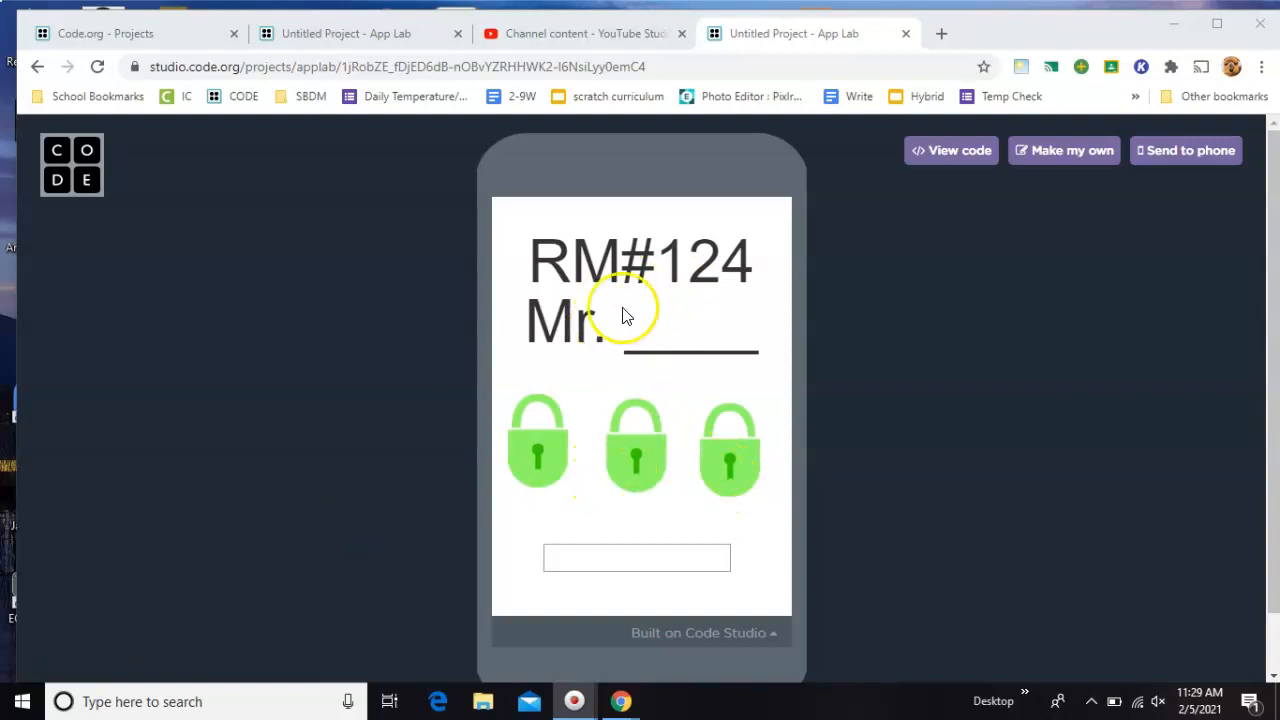
{"action": "mouse_move", "coordinate": [568, 417]}
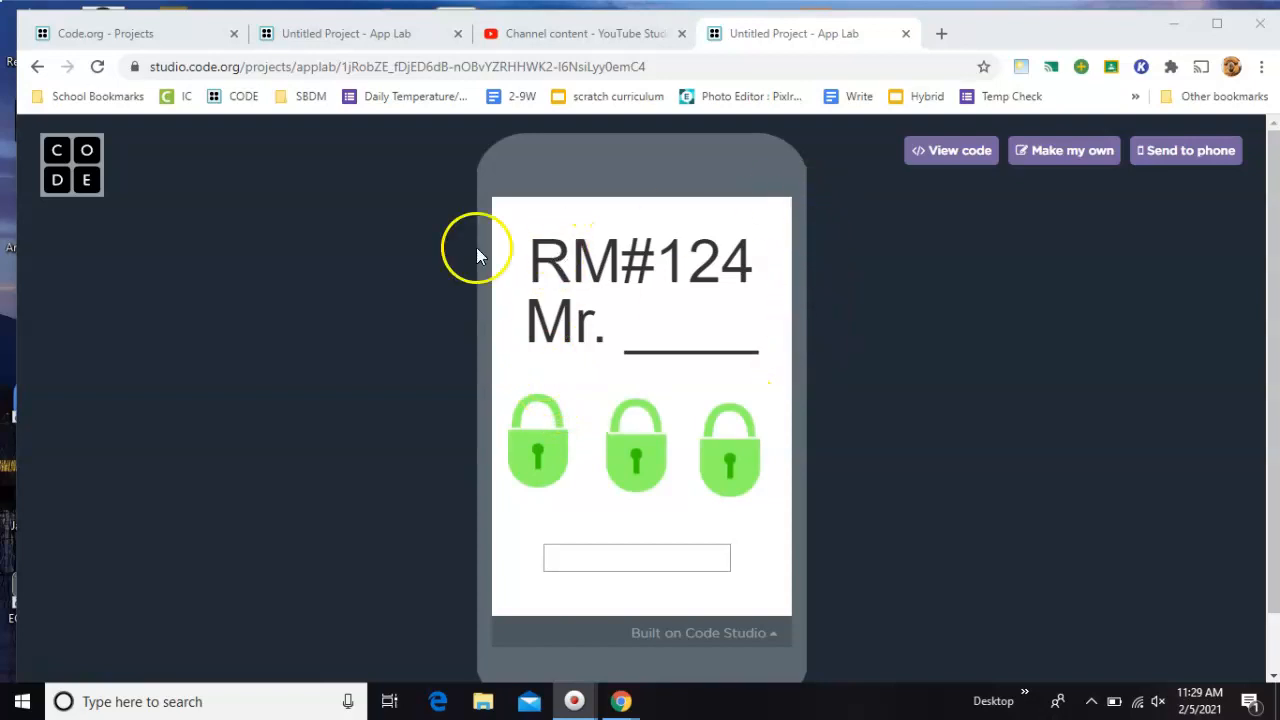
{"action": "mouse_move", "coordinate": [570, 543]}
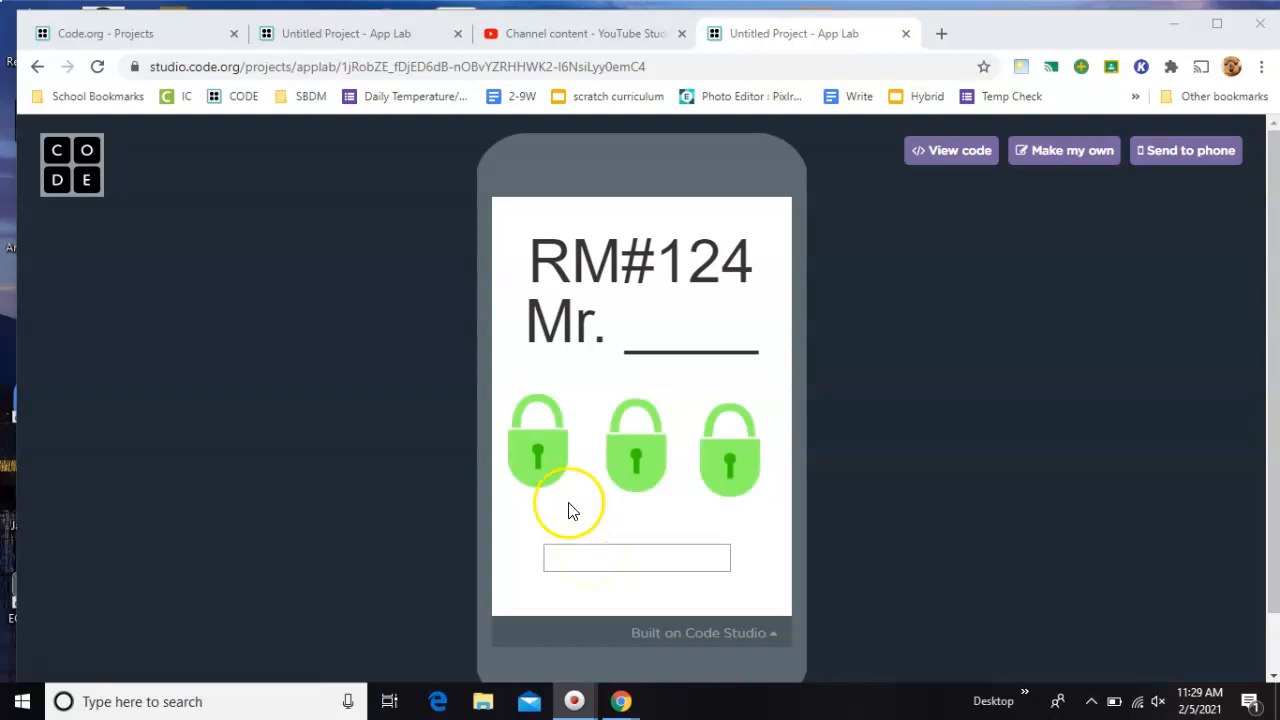
Answer 'johnson' to open the first lock, then 'pizza' for the lunch question
{"action": "left_click", "coordinate": [636, 558]}
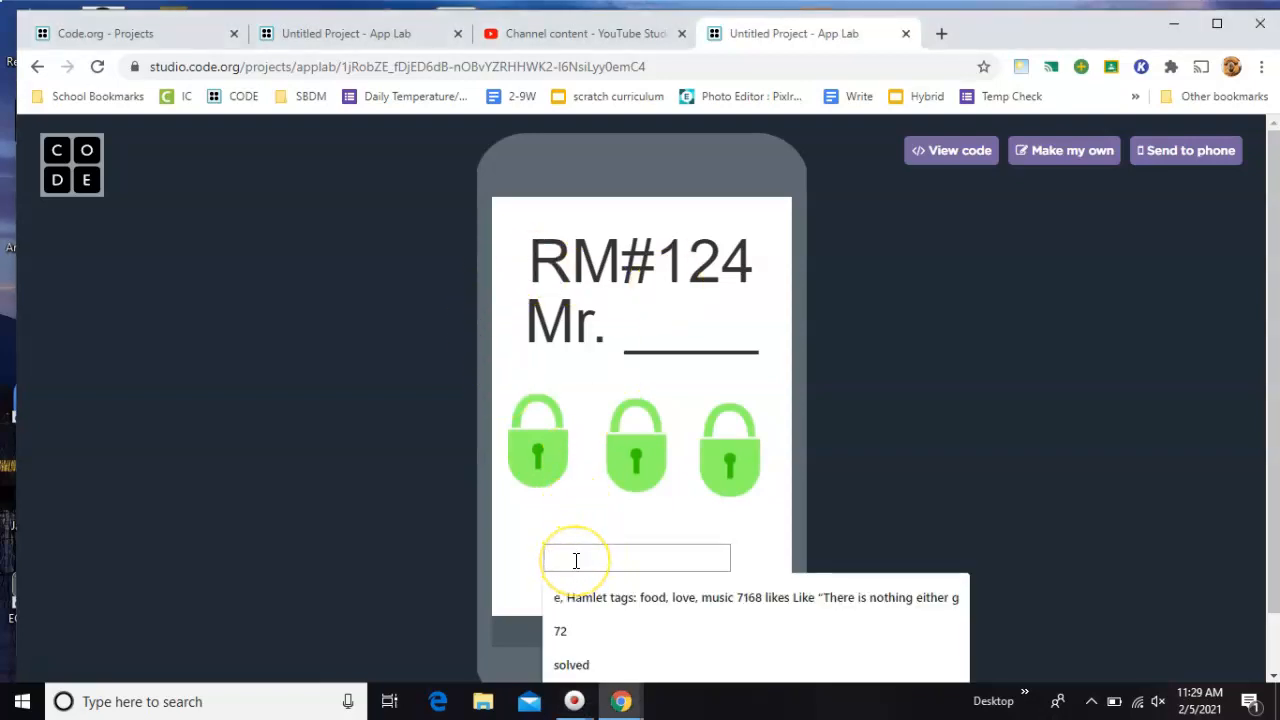
{"action": "type", "text": "john"}
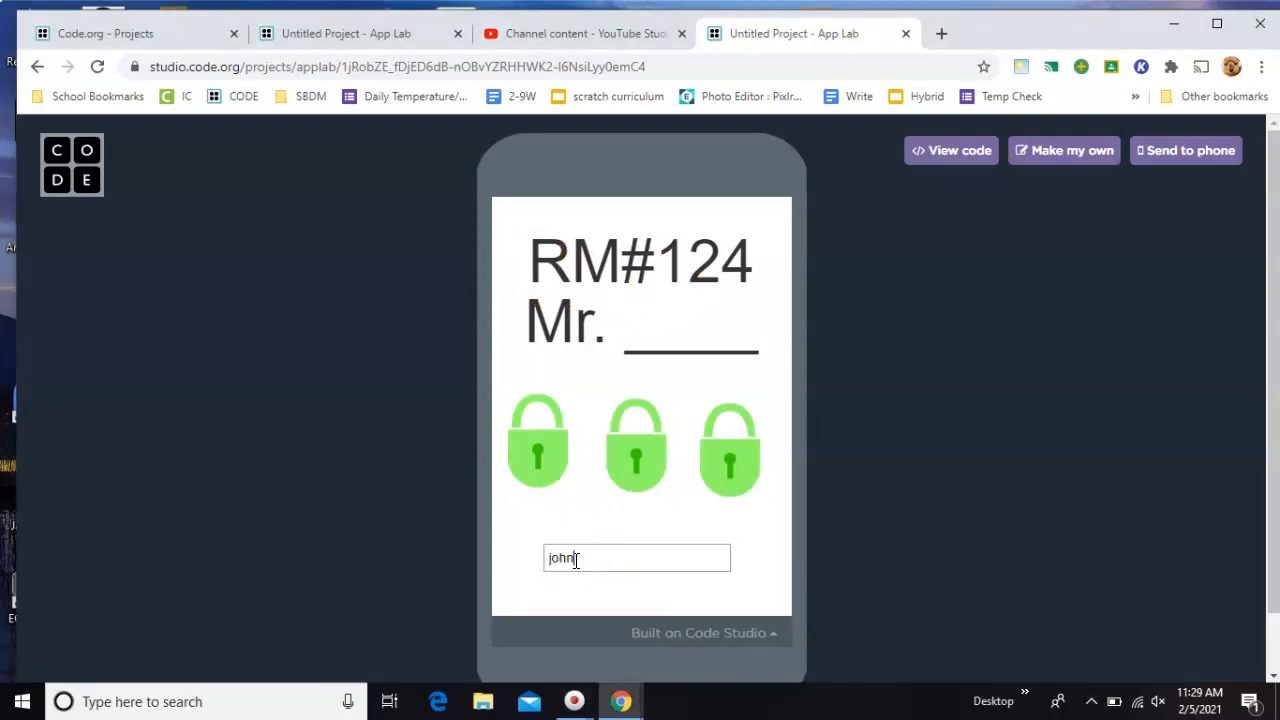
{"action": "type", "text": "son"}
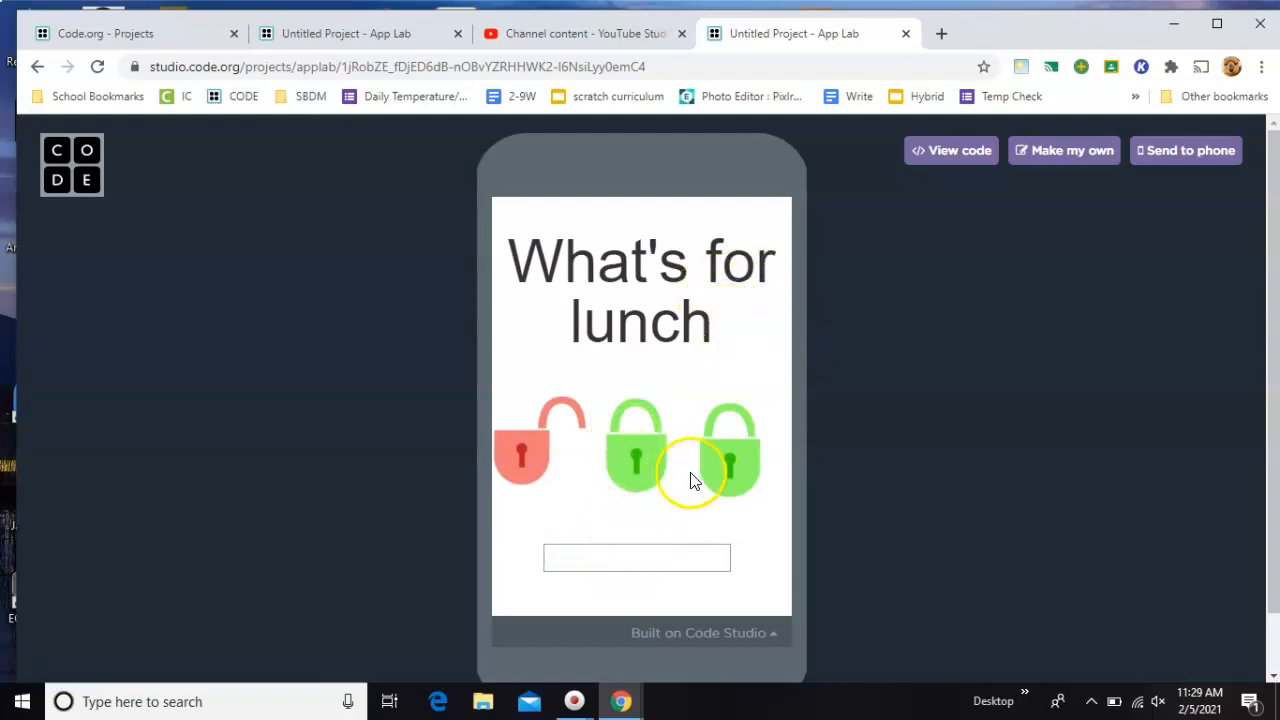
{"action": "left_click", "coordinate": [636, 557]}
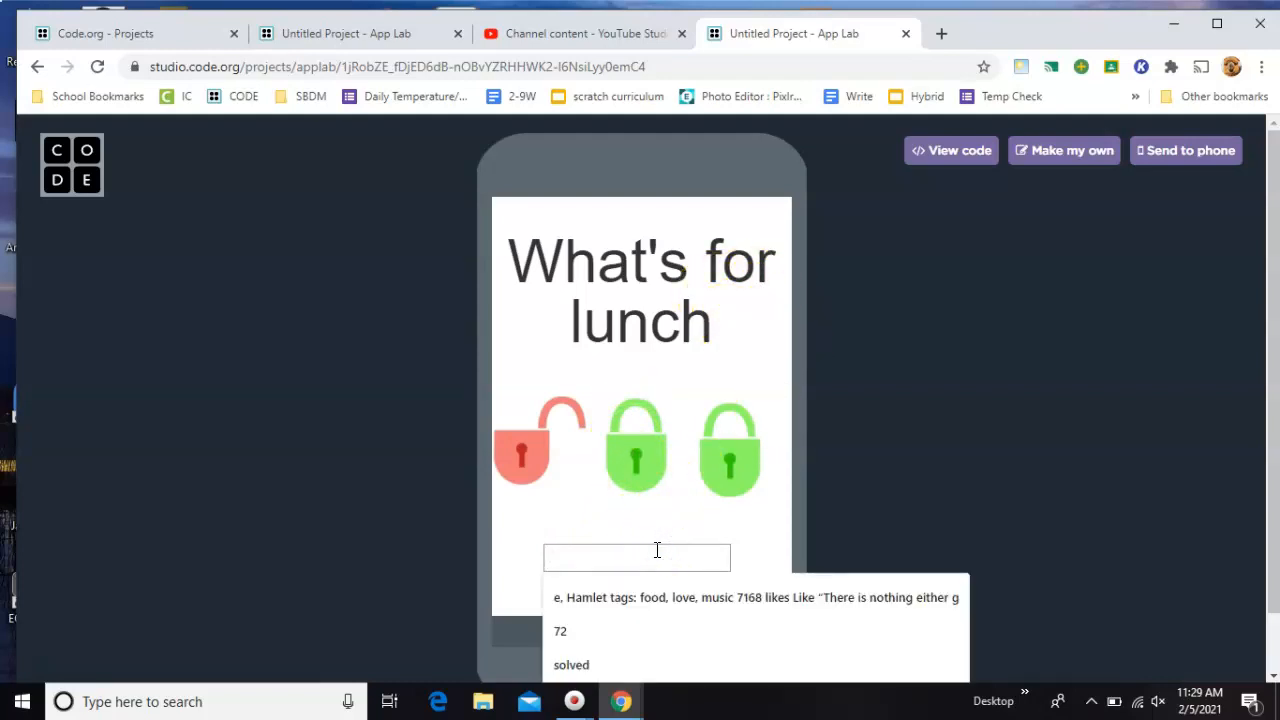
{"action": "type", "text": "pizza"}
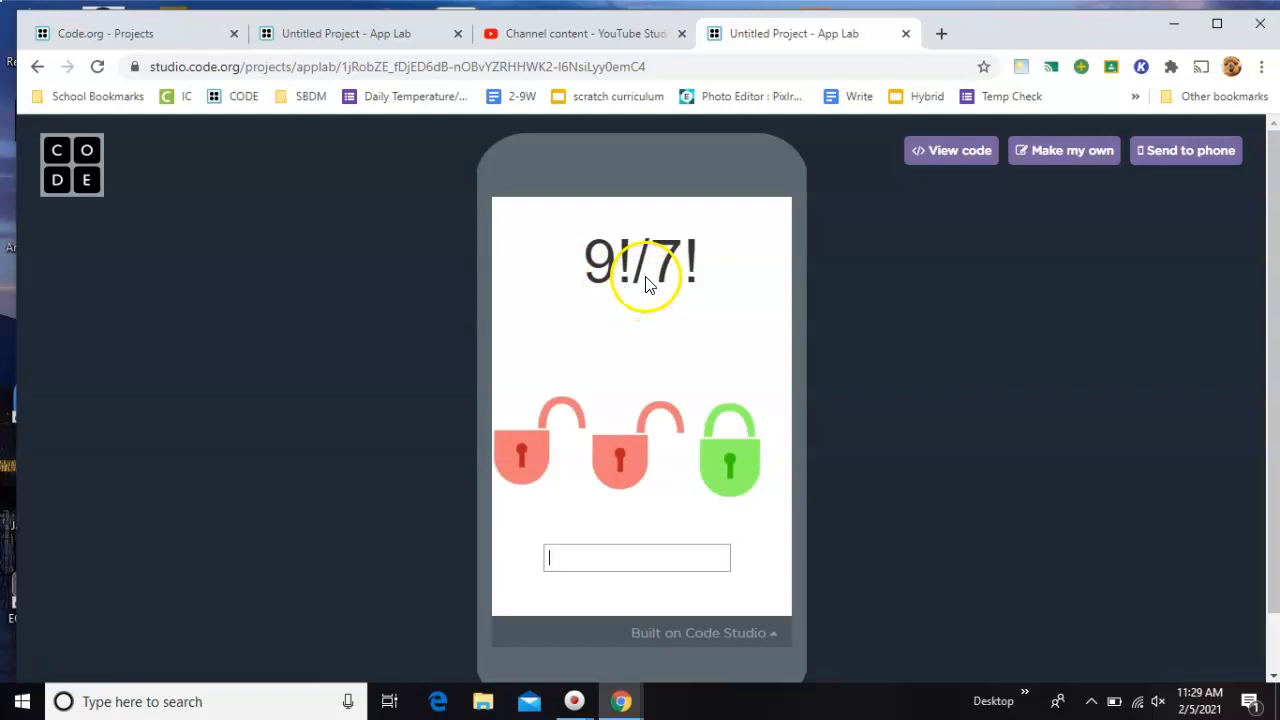
Answer 72 to the 9!/7! question and enter 'solved' to reach the success screen
{"action": "left_click", "coordinate": [637, 557]}
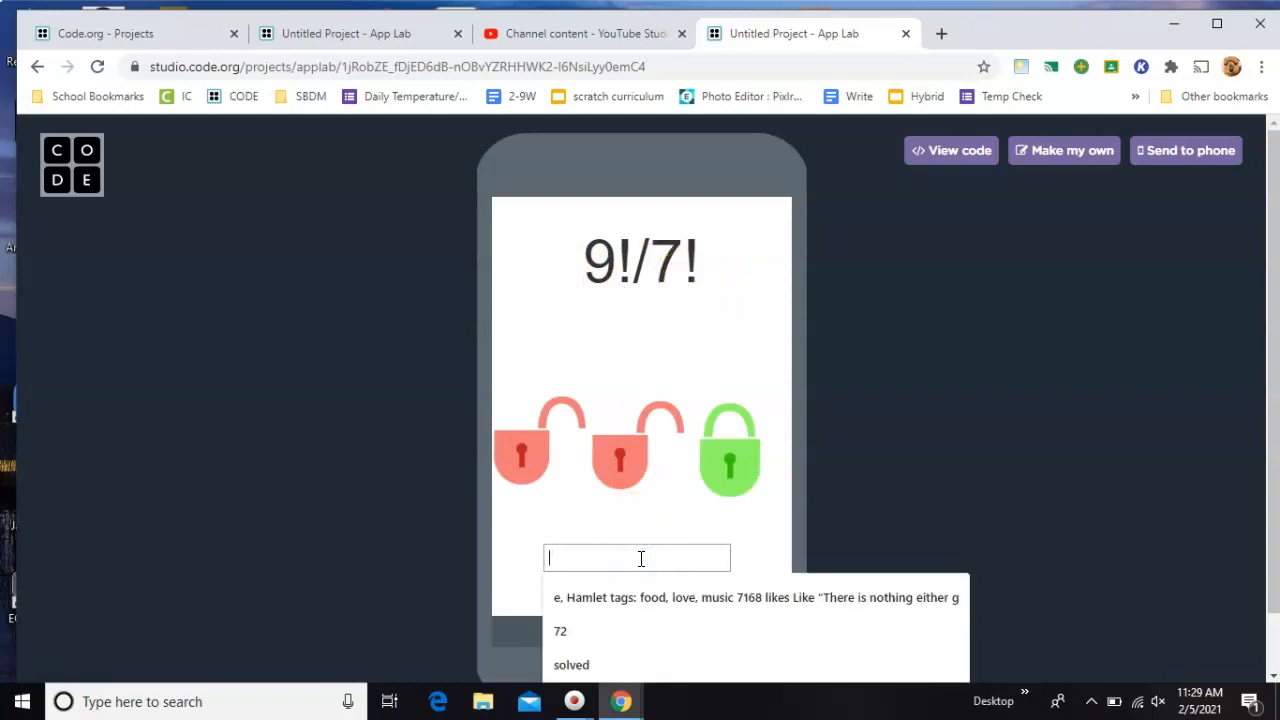
{"action": "type", "text": "50"}
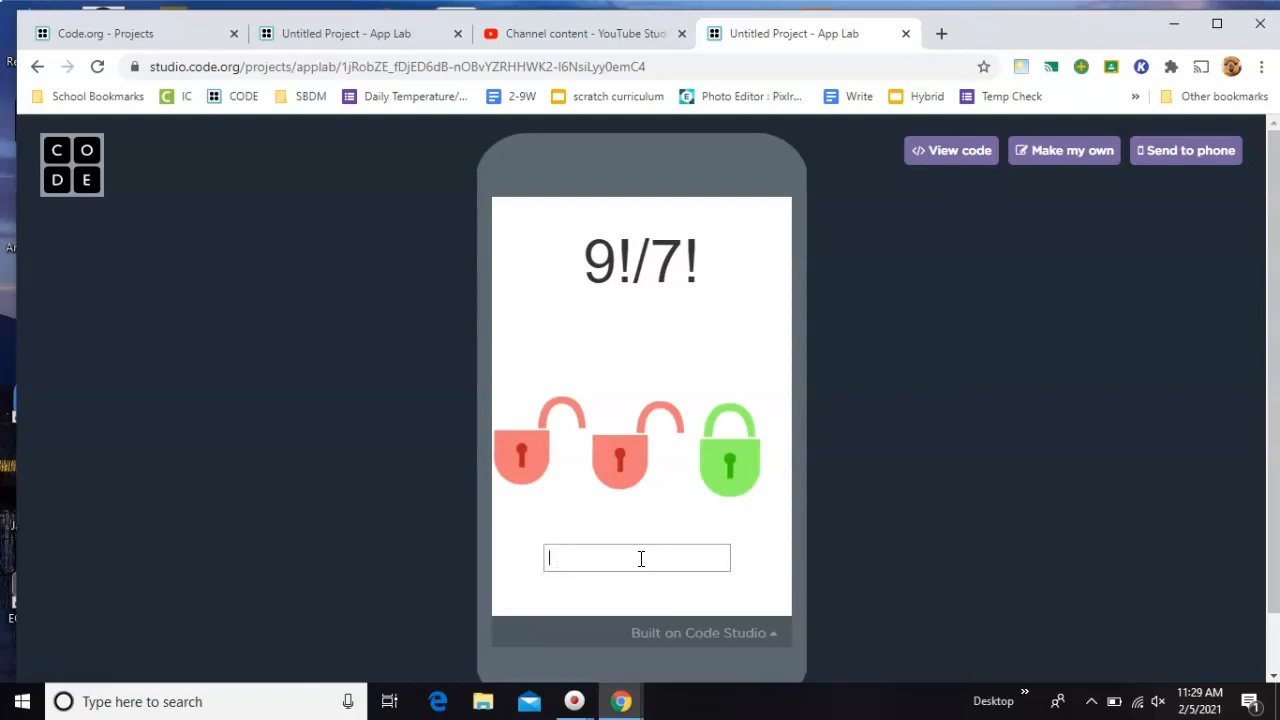
{"action": "type", "text": "72"}
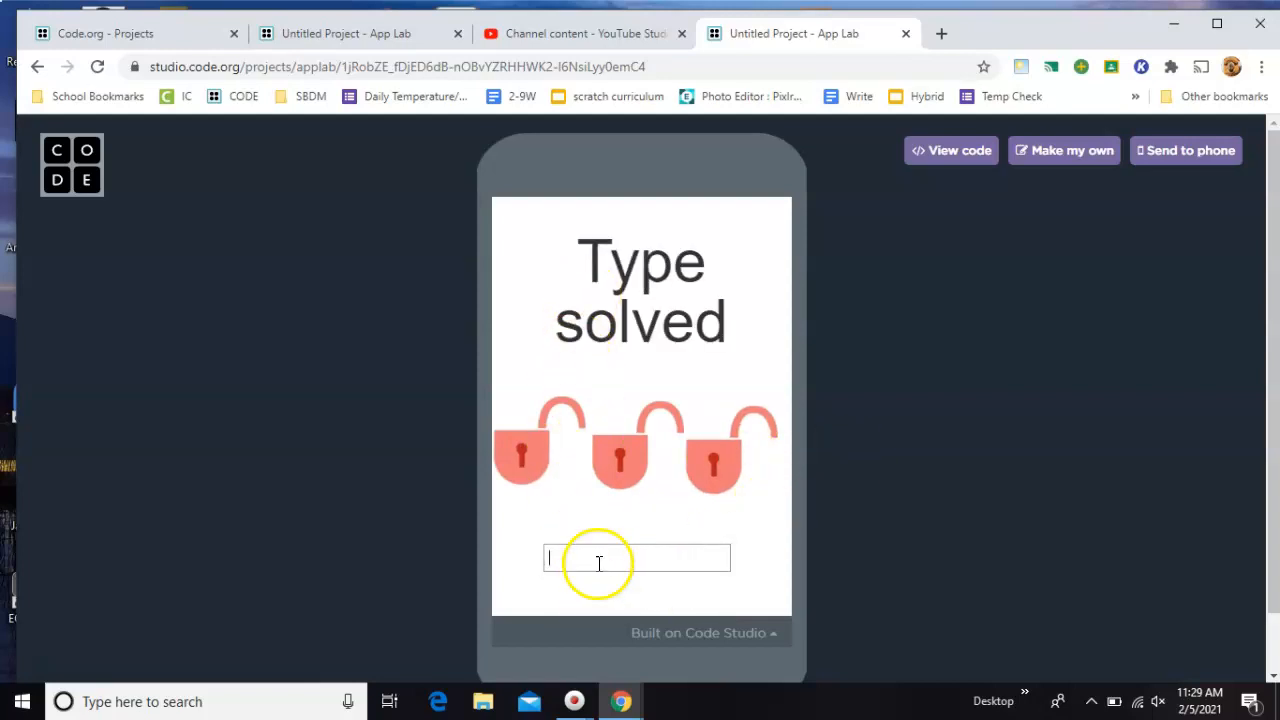
{"action": "type", "text": "solved"}
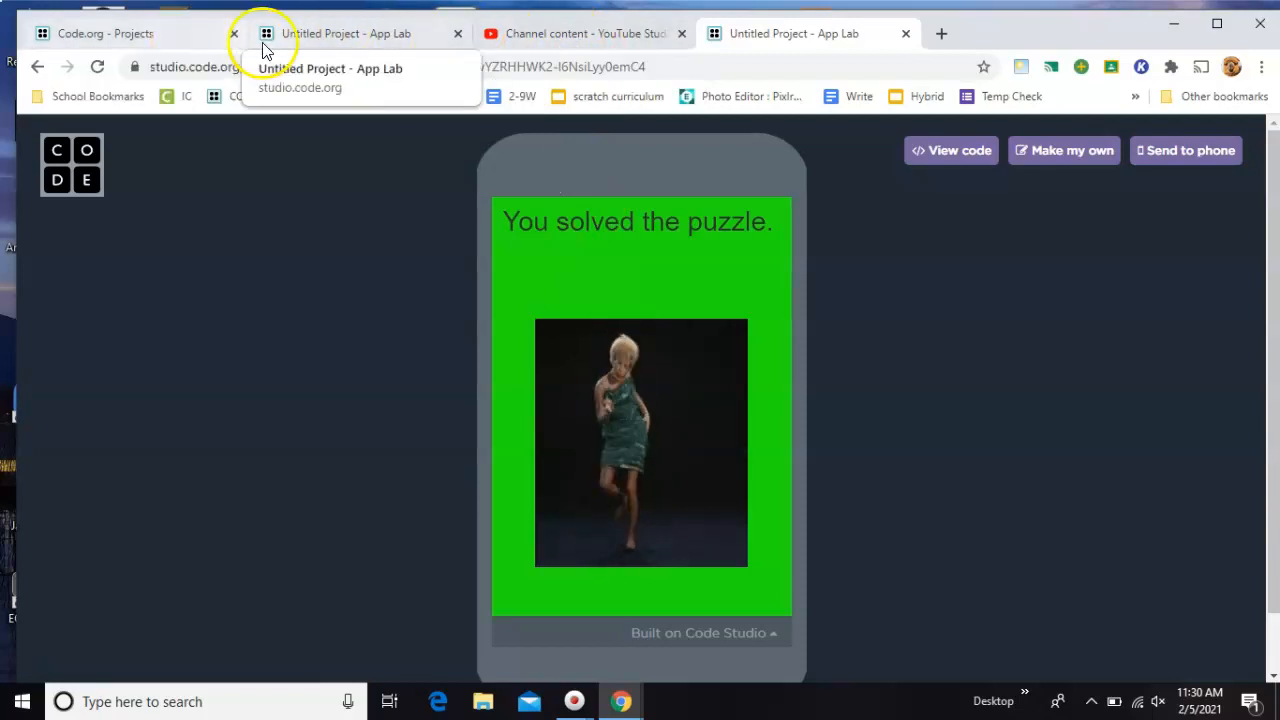
Return to editing and review the question label and second lock properties in Design mode
{"action": "left_click", "coordinate": [350, 33]}
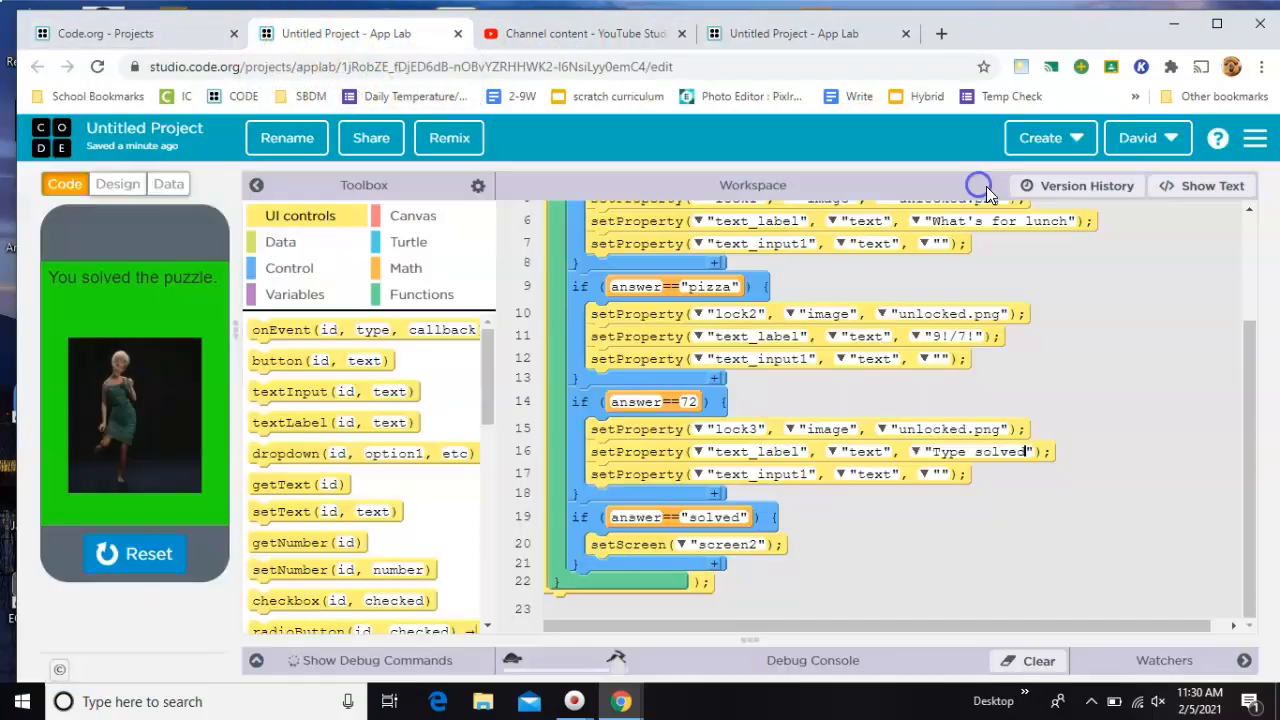
{"action": "left_click", "coordinate": [117, 183]}
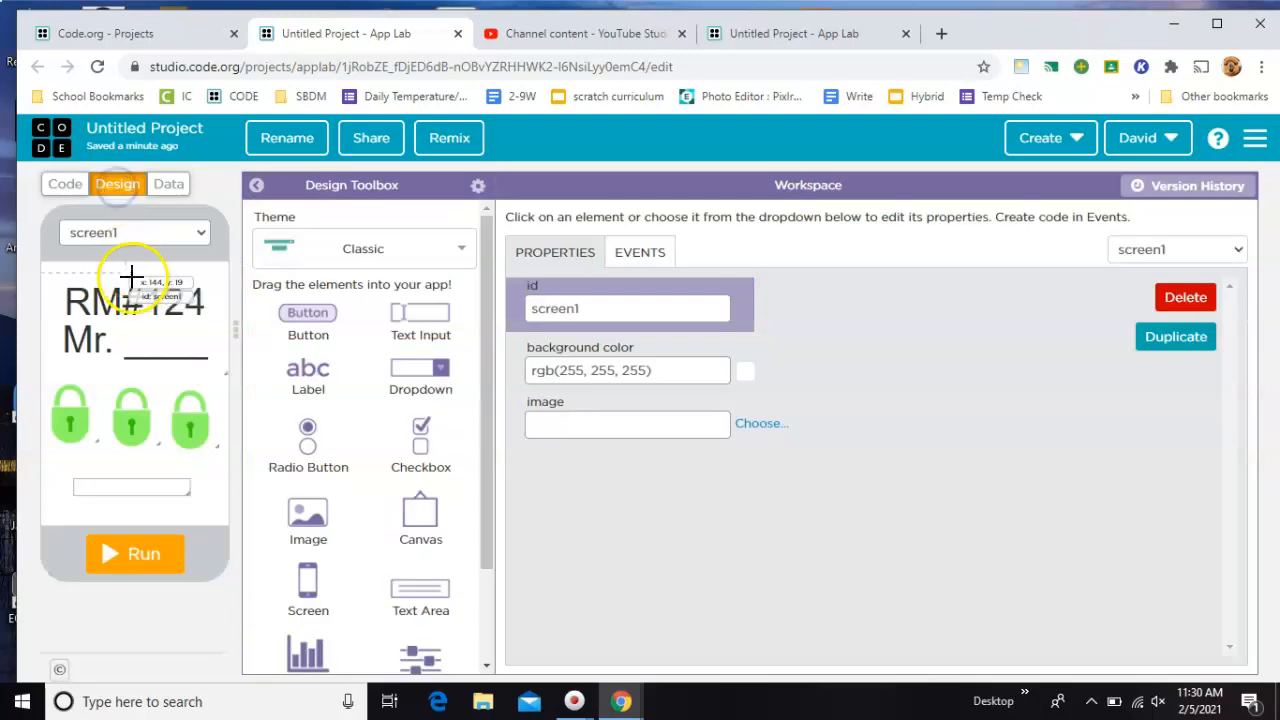
{"action": "left_click", "coordinate": [134, 232]}
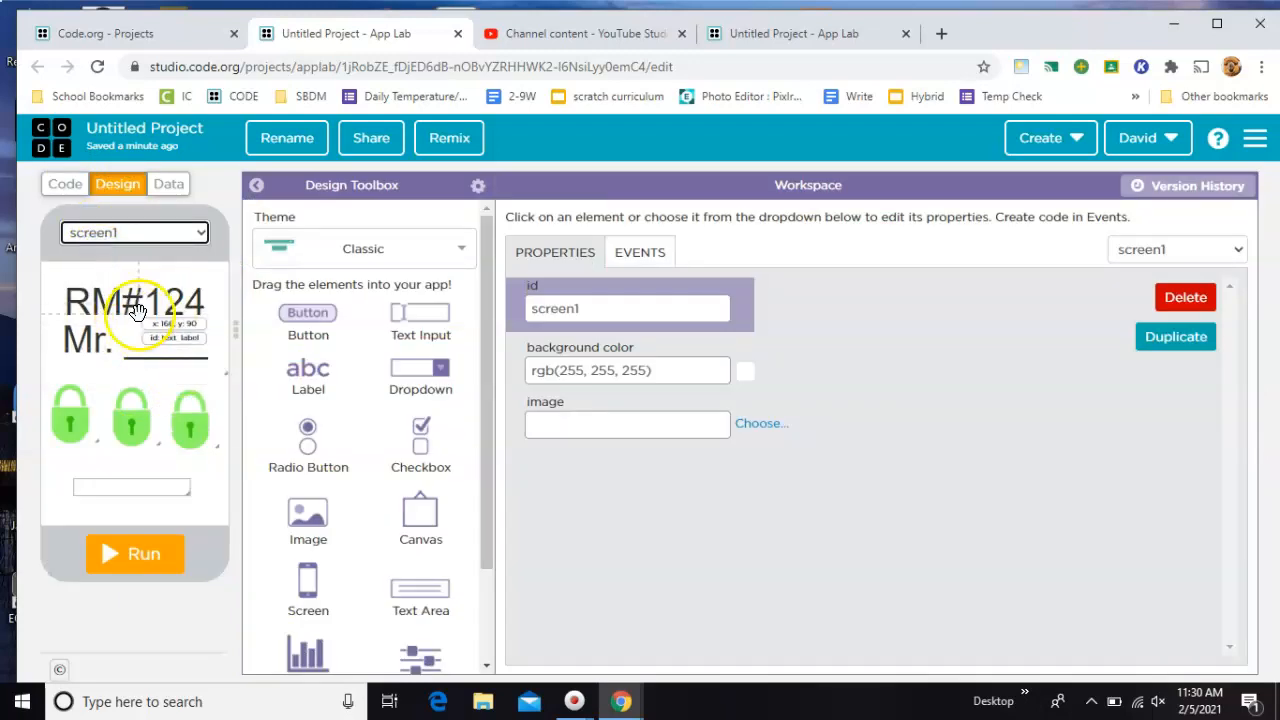
{"action": "left_click", "coordinate": [130, 315]}
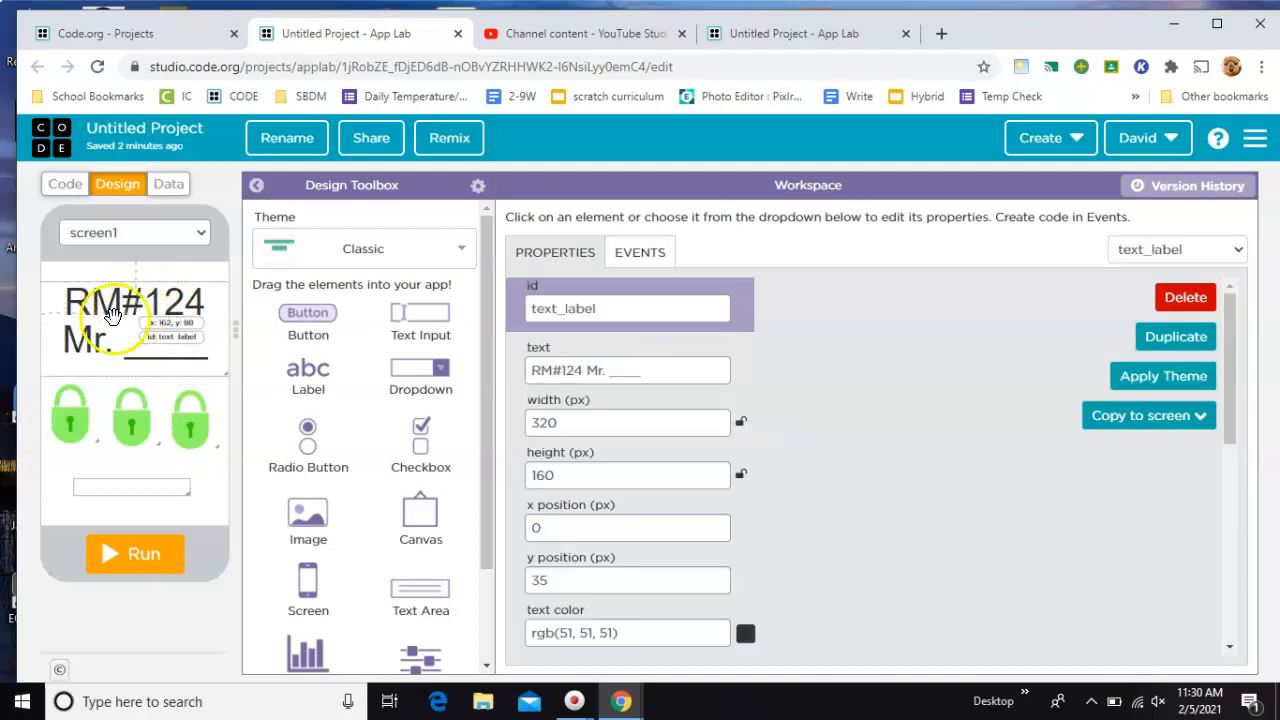
{"action": "left_click", "coordinate": [627, 308]}
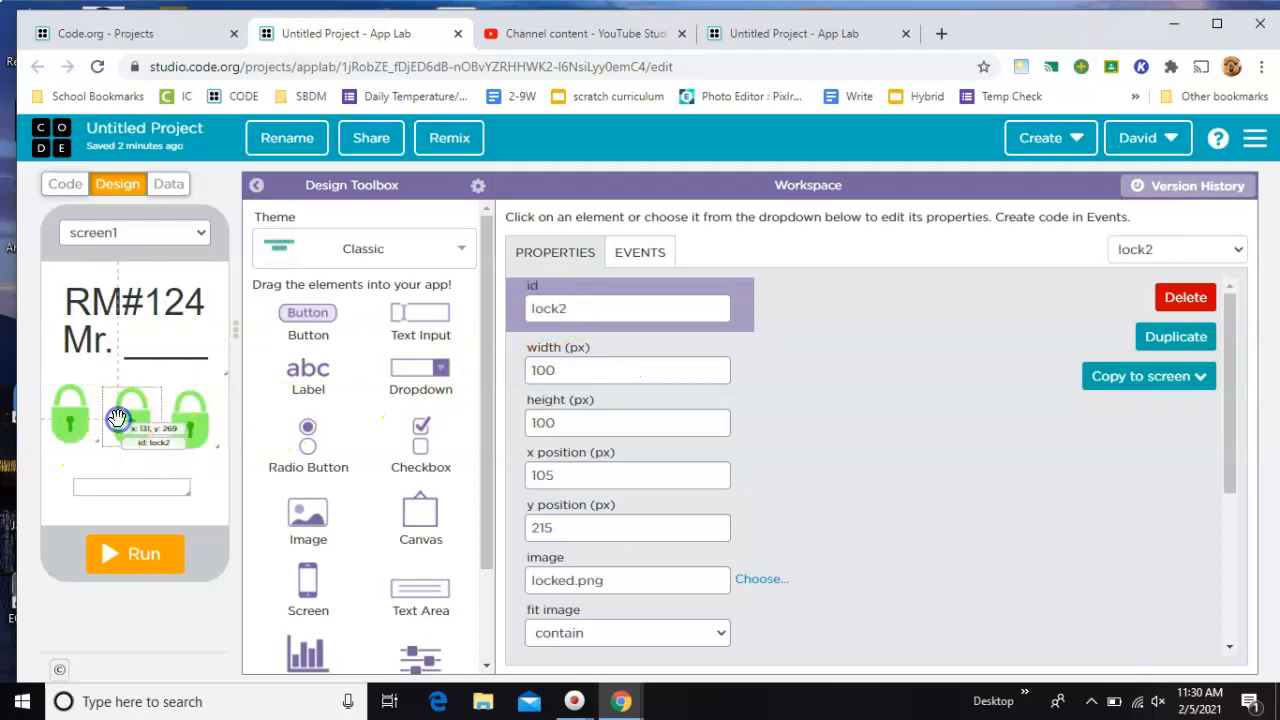
Check the third lock, answer box and dancing GIF, then switch back to screen1
{"action": "left_click", "coordinate": [190, 415]}
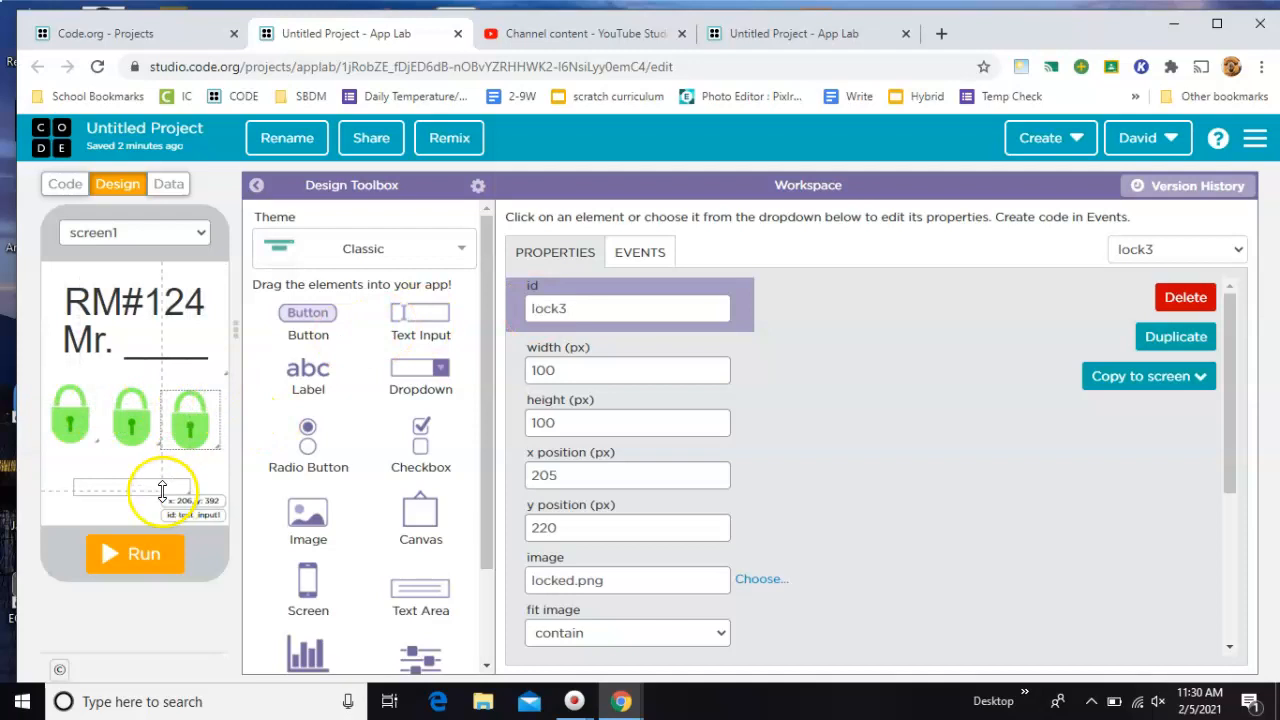
{"action": "left_click", "coordinate": [130, 487]}
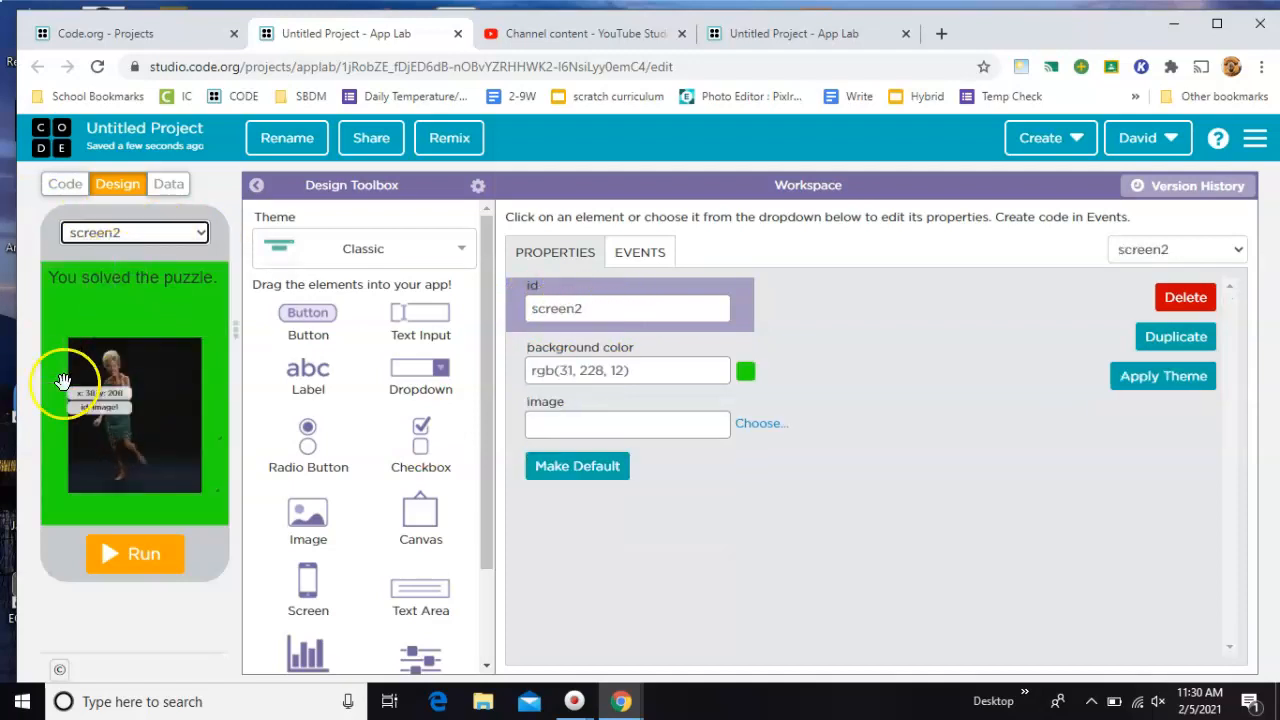
{"action": "left_click", "coordinate": [133, 410]}
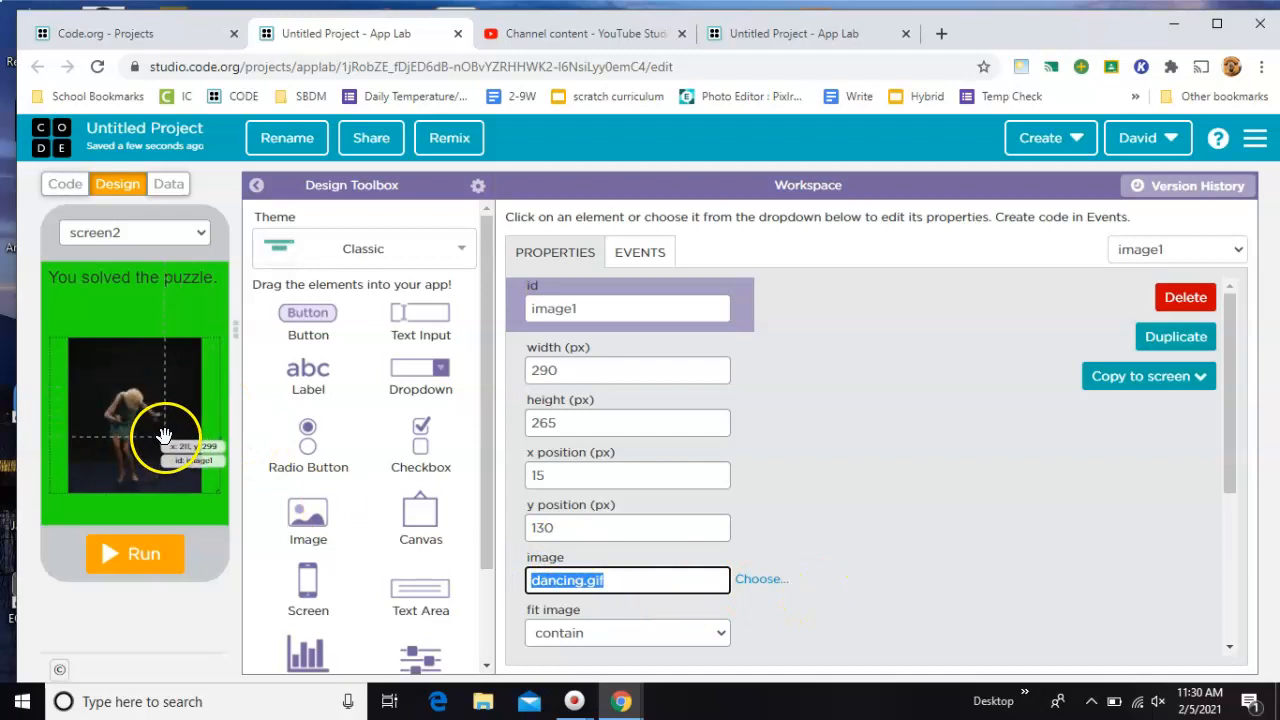
{"action": "left_click", "coordinate": [135, 232]}
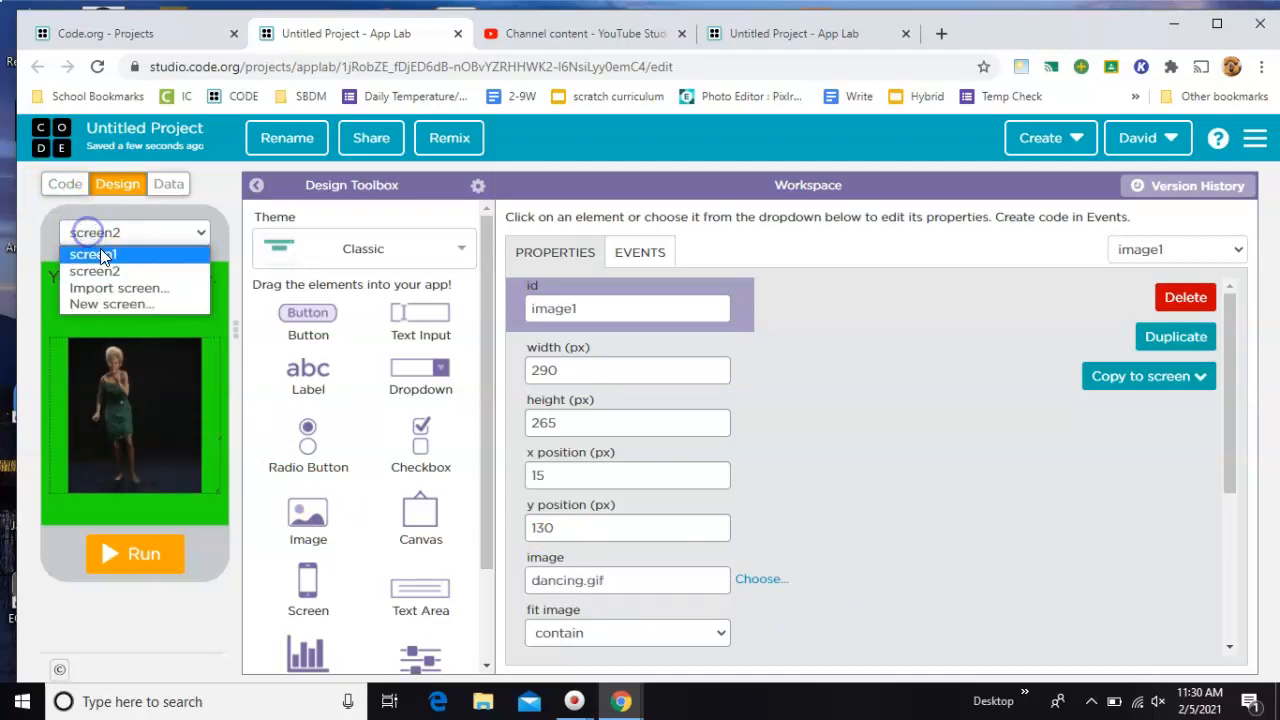
{"action": "left_click", "coordinate": [64, 184]}
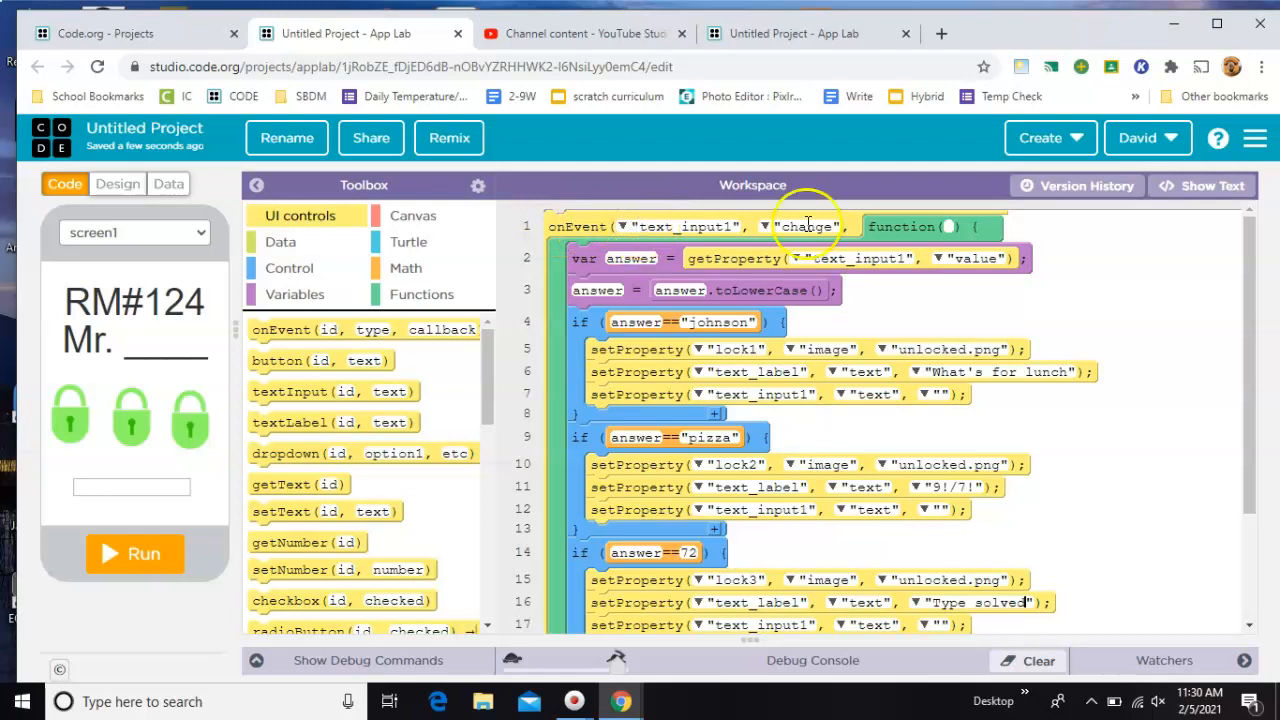
{"action": "mouse_move", "coordinate": [107, 490]}
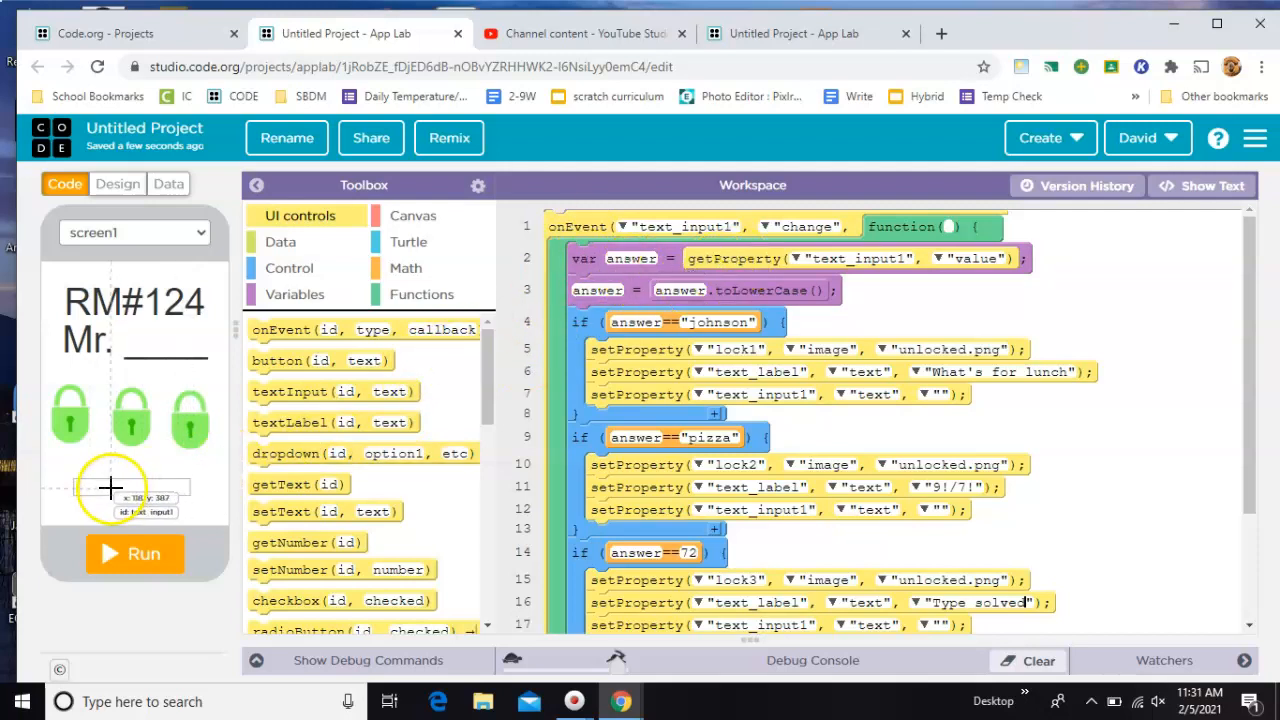
{"action": "mouse_move", "coordinate": [110, 486]}
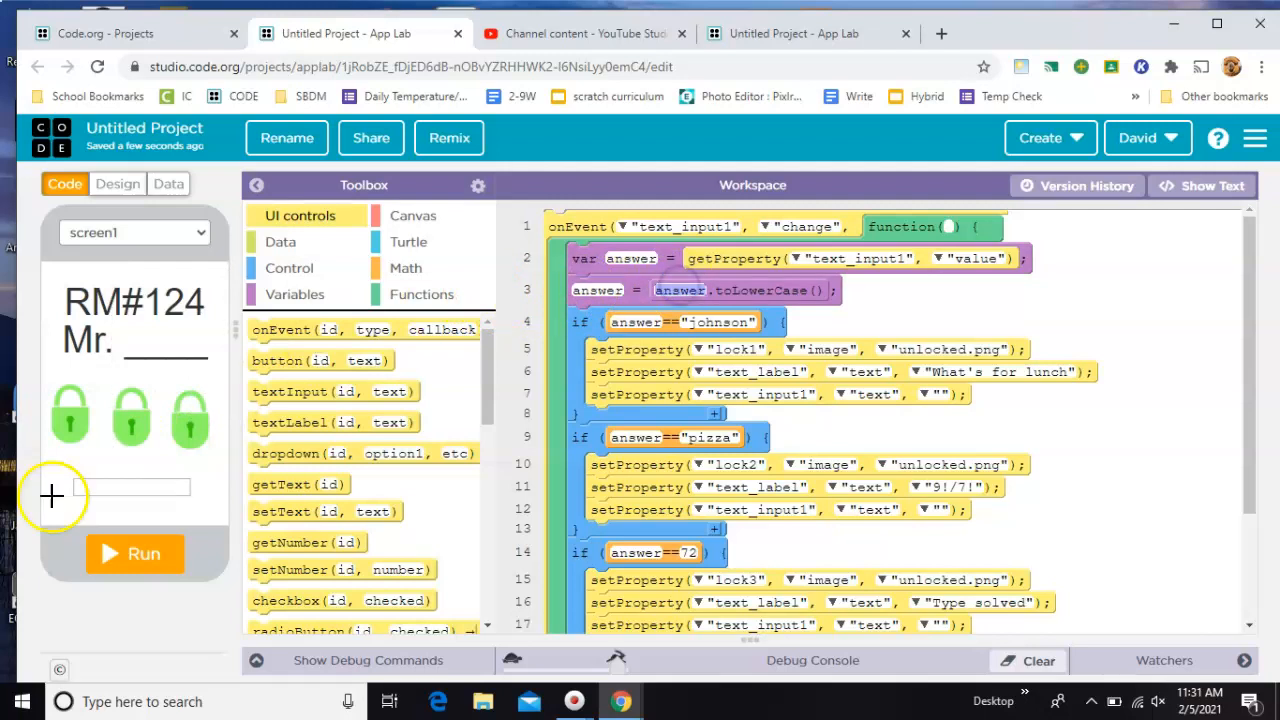
Answer 'Johnson' in the running app to open lock one and show What's for lunch
{"action": "left_click", "coordinate": [131, 487]}
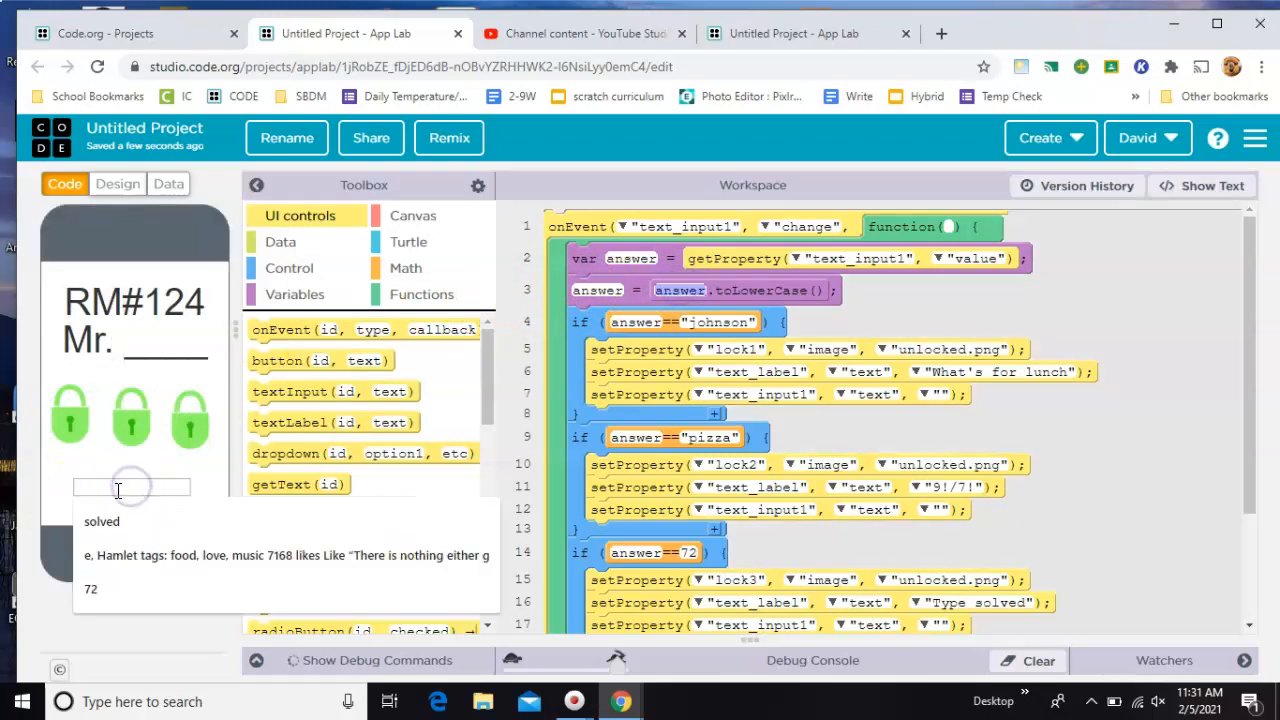
{"action": "type", "text": "Johnson"}
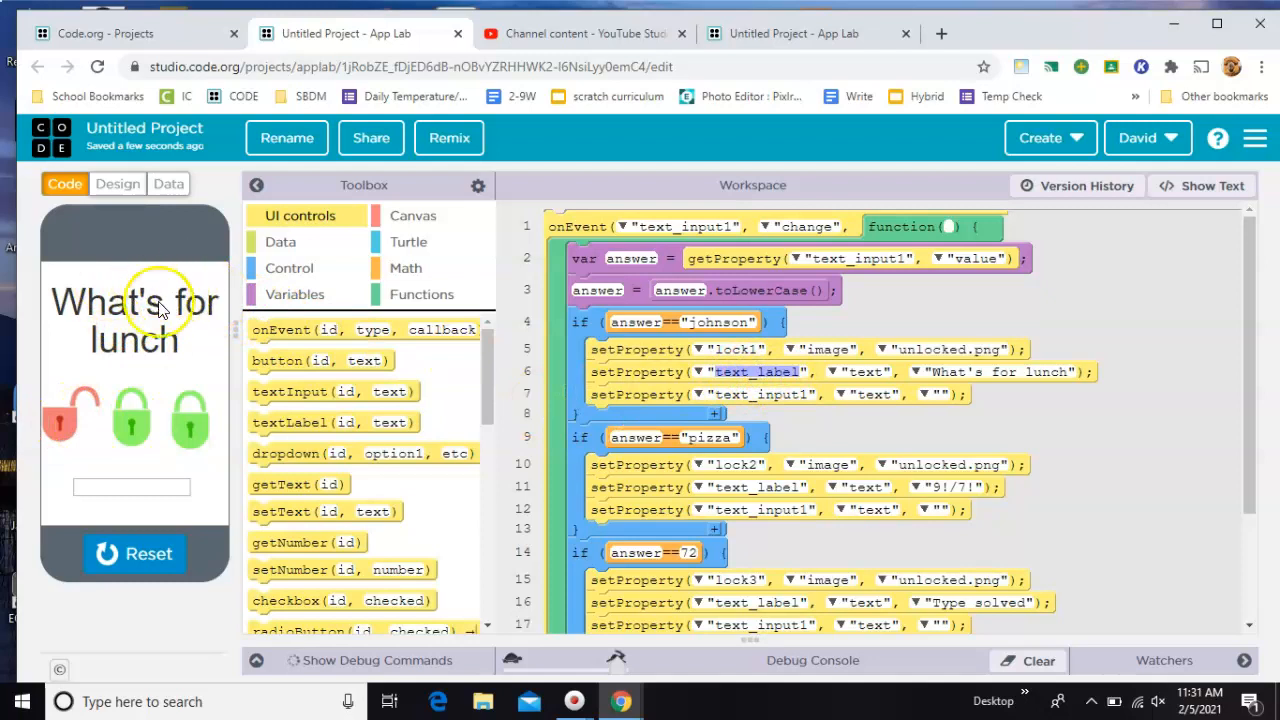
{"action": "left_click", "coordinate": [131, 486]}
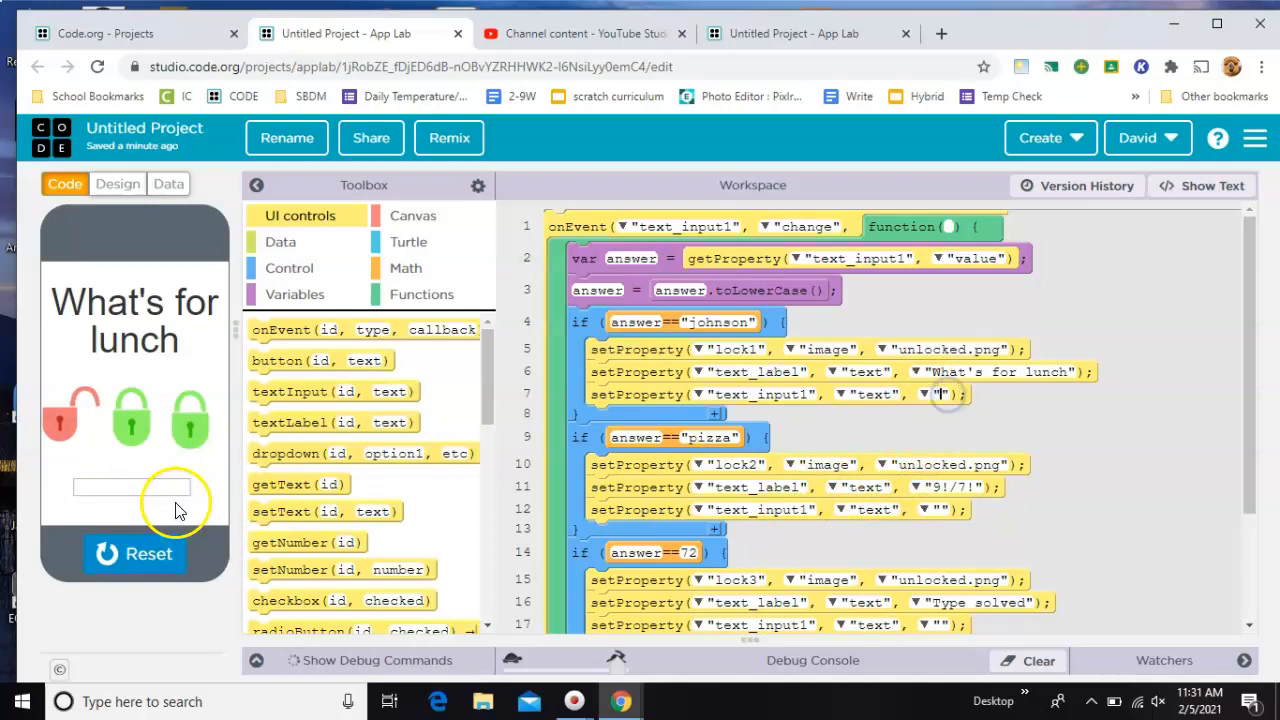
{"action": "mouse_move", "coordinate": [147, 477]}
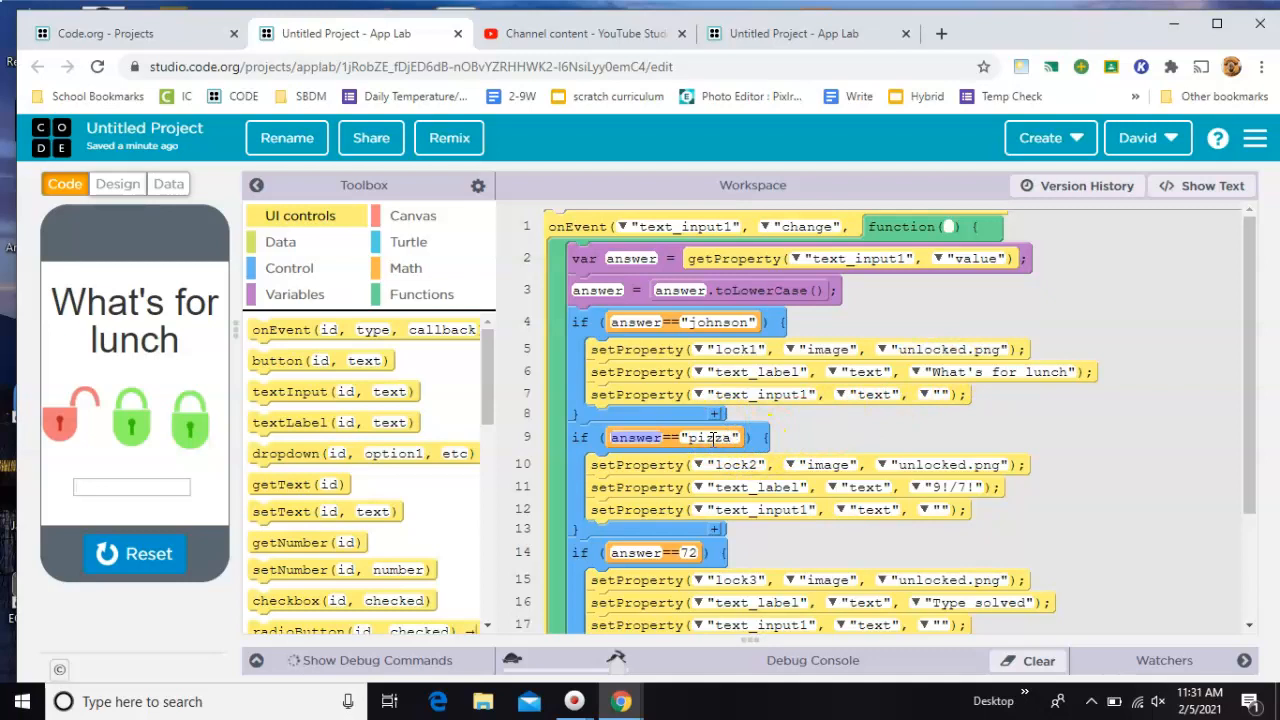
{"action": "scroll", "scroll_direction": "down", "scroll_amount": 3}
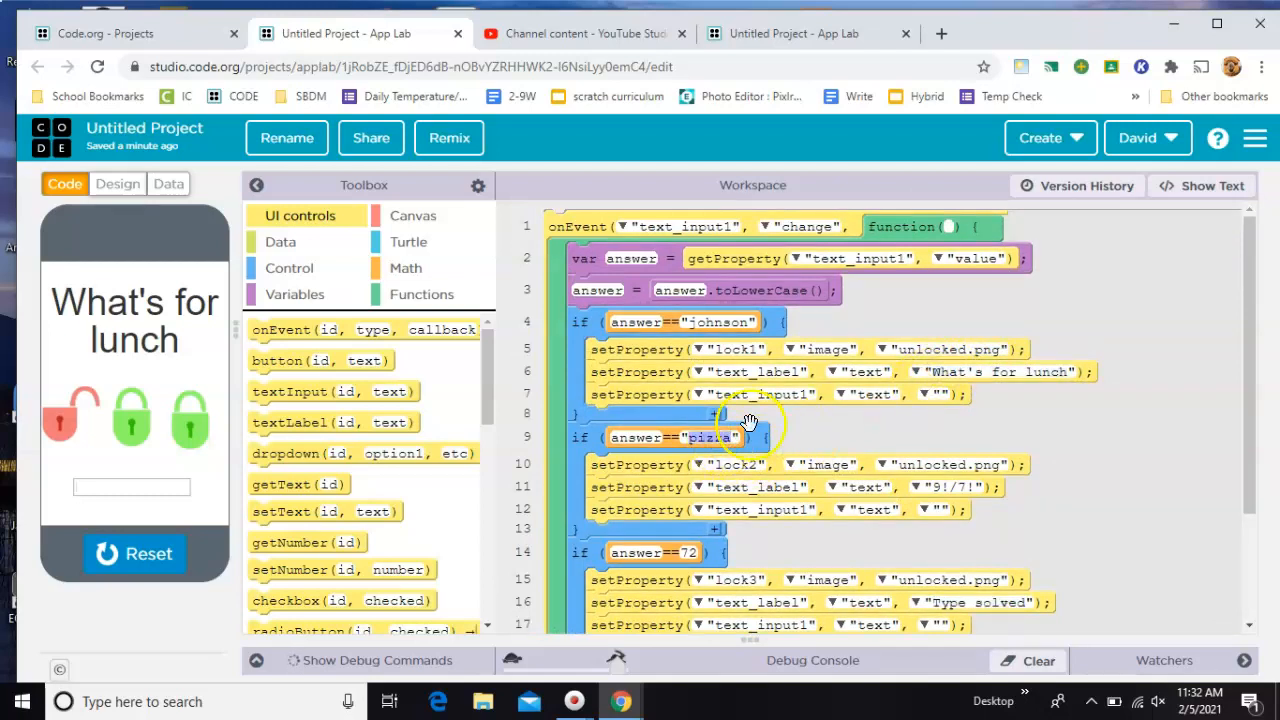
Reset and rerun, answer 72 to open the third lock and show Type solved, then stop
{"action": "left_click", "coordinate": [134, 554]}
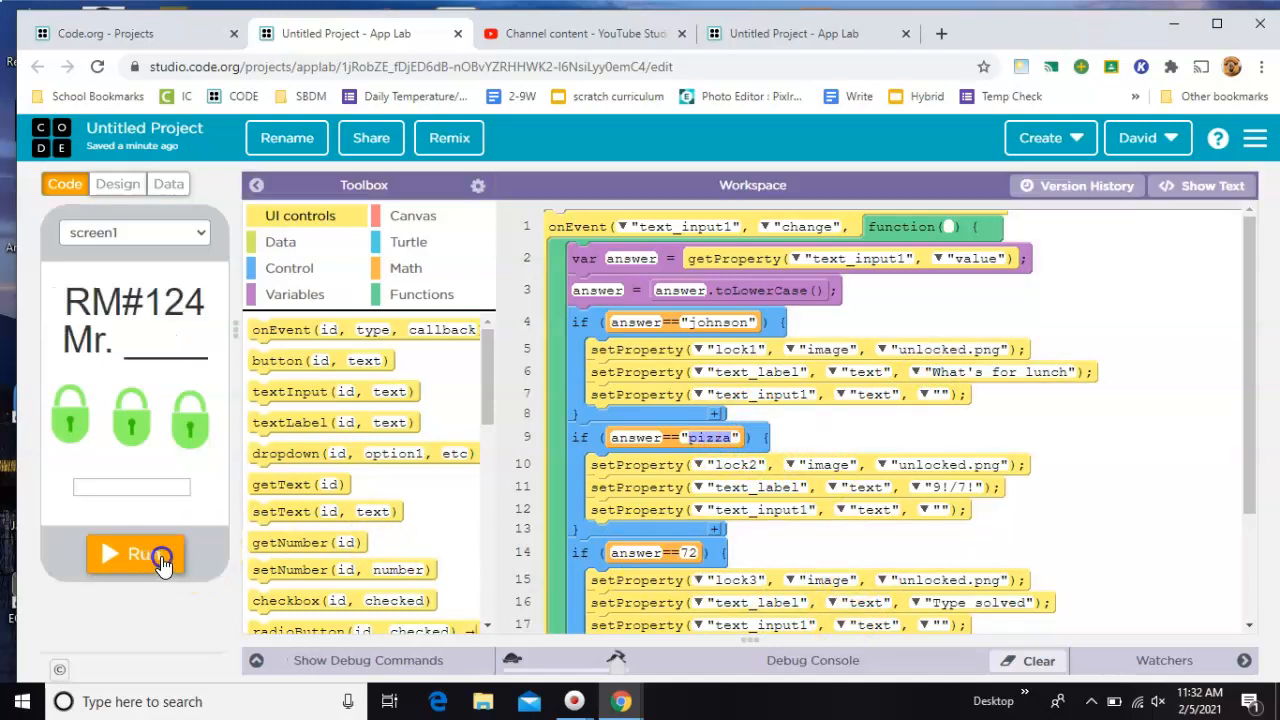
{"action": "left_click", "coordinate": [135, 554]}
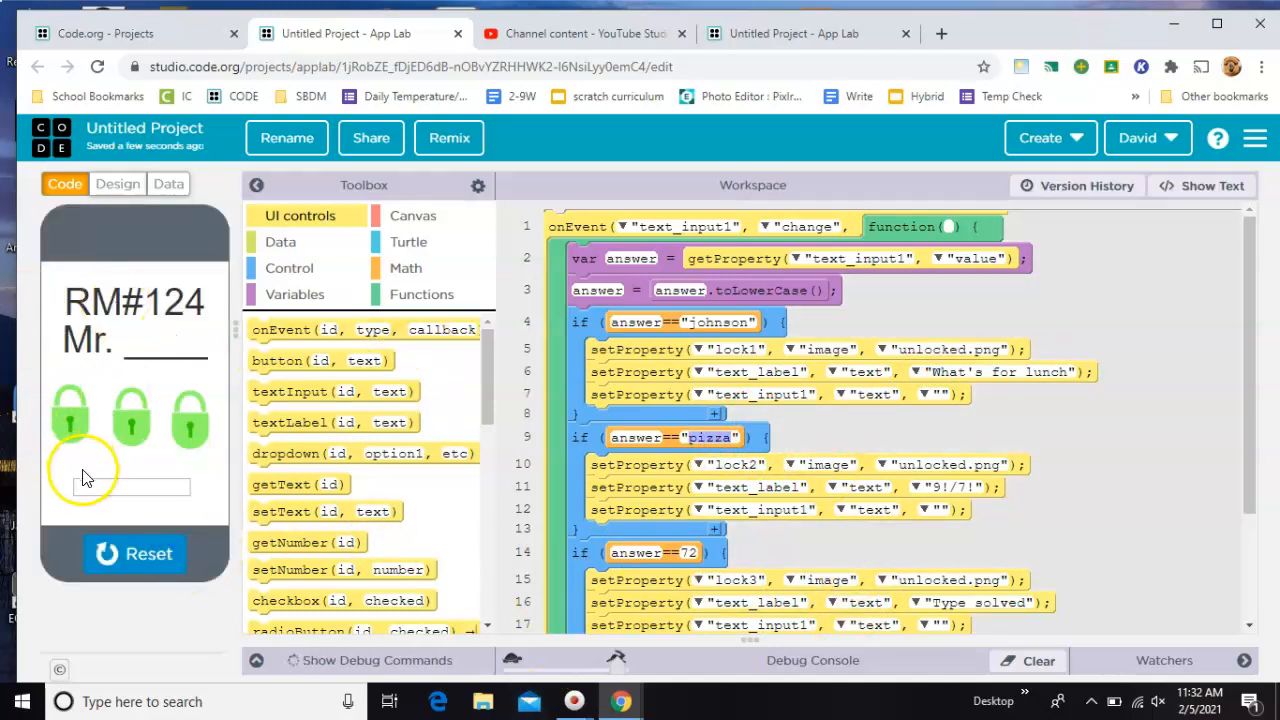
{"action": "left_click", "coordinate": [130, 486]}
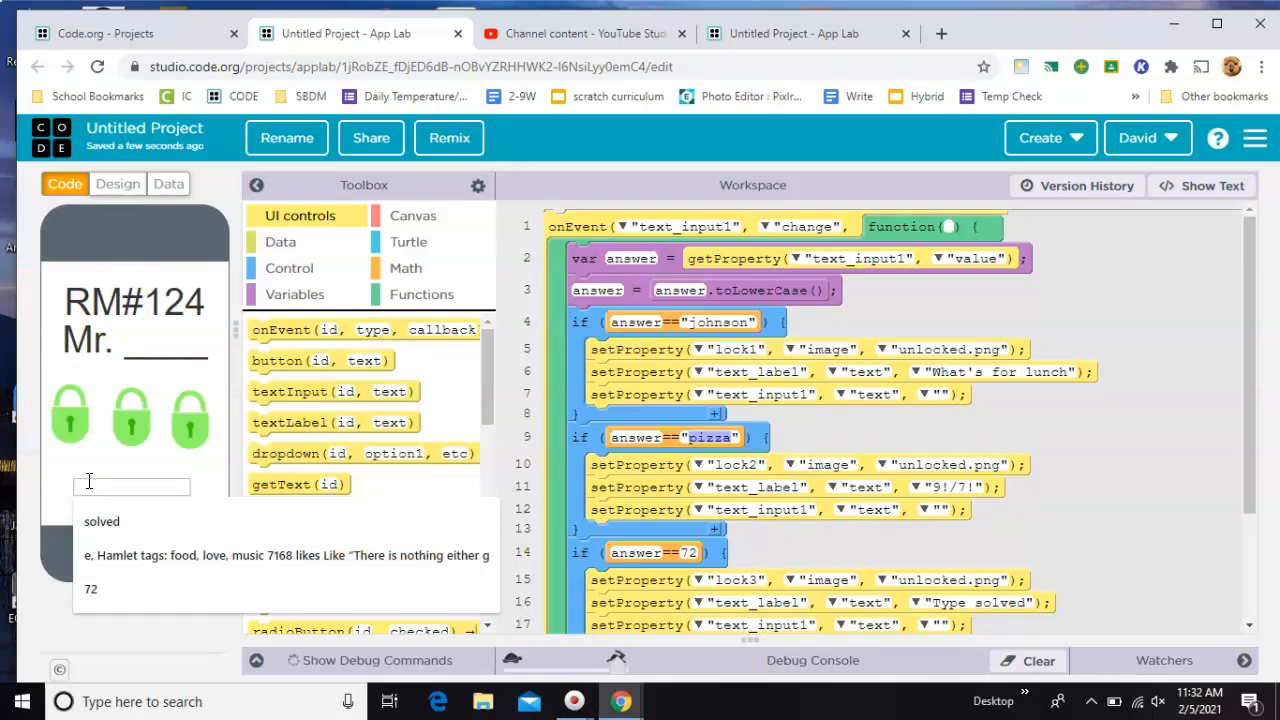
{"action": "type", "text": "72"}
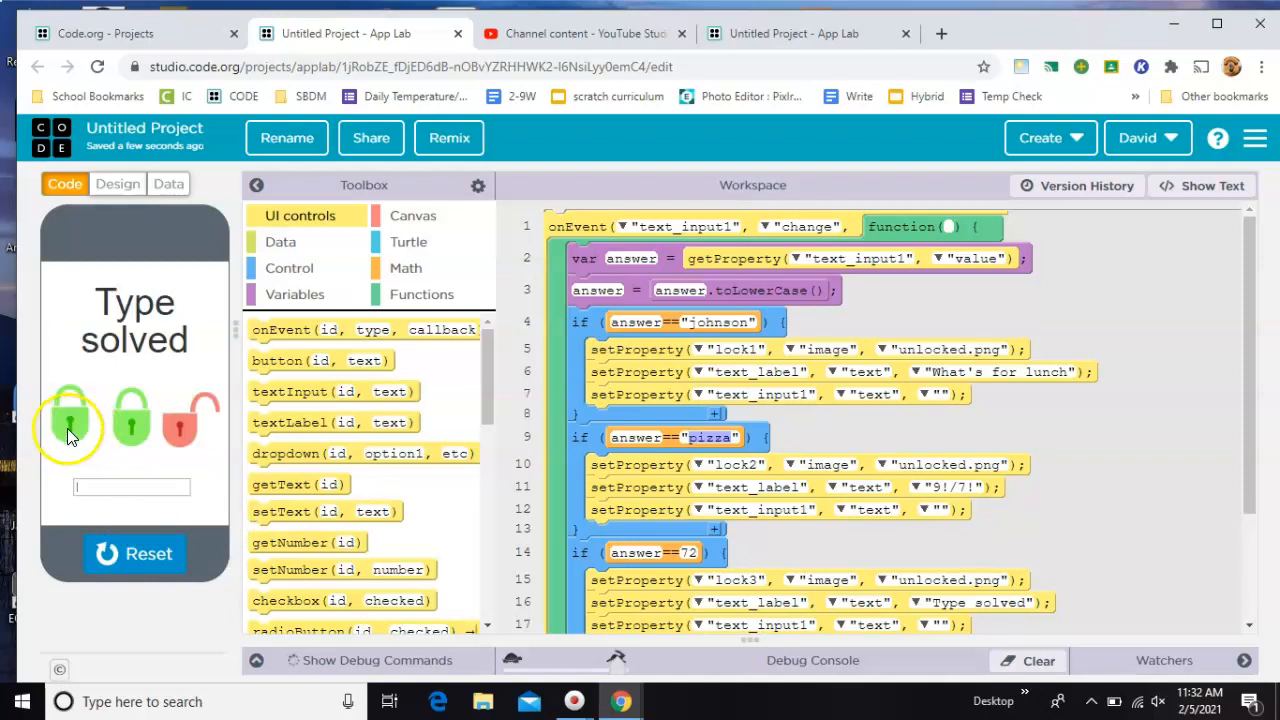
{"action": "mouse_move", "coordinate": [220, 455]}
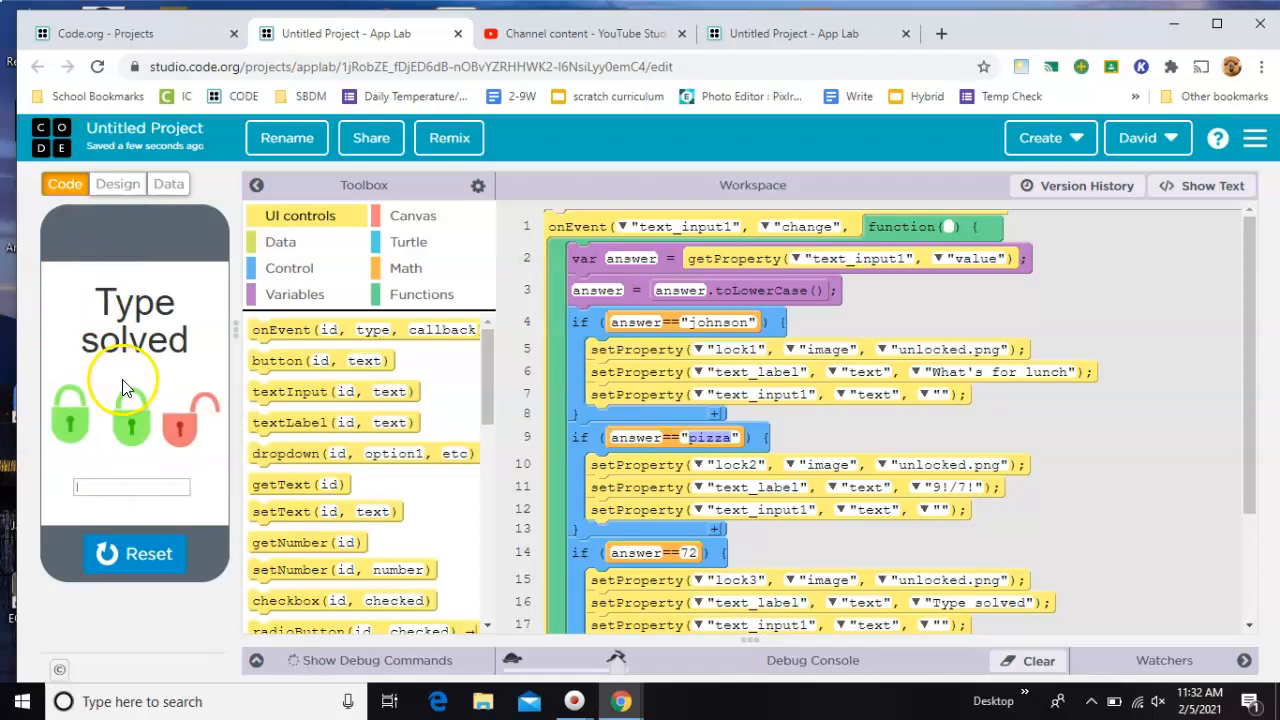
{"action": "left_click", "coordinate": [134, 553]}
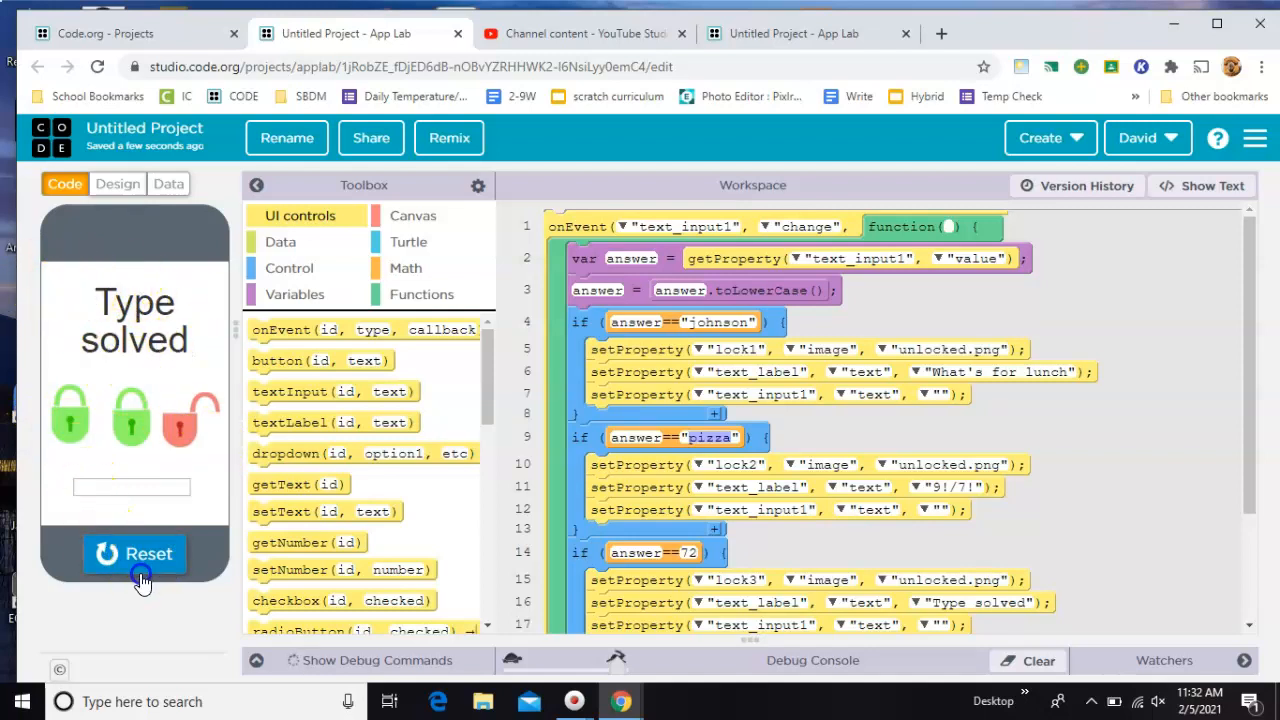